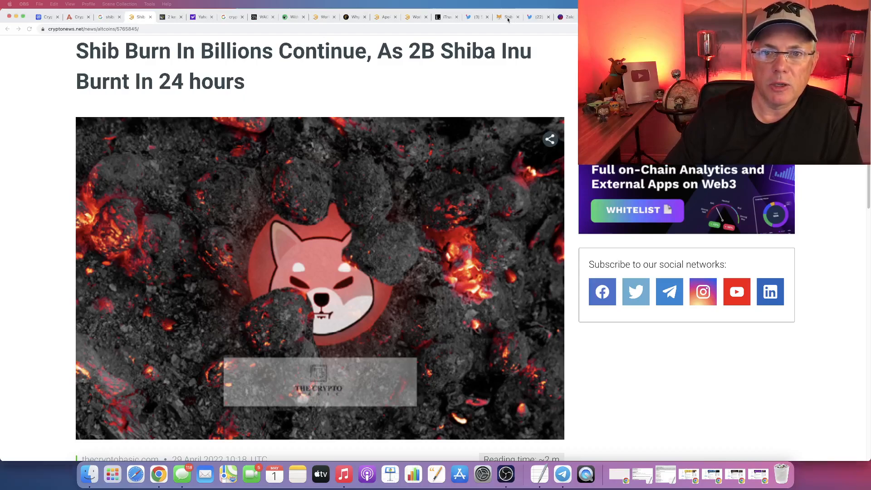
# - Switch from the CryptoNews Shib burn article to the ShibaBurn portal at burn.shibaswap.com
pyautogui.click(505, 16)
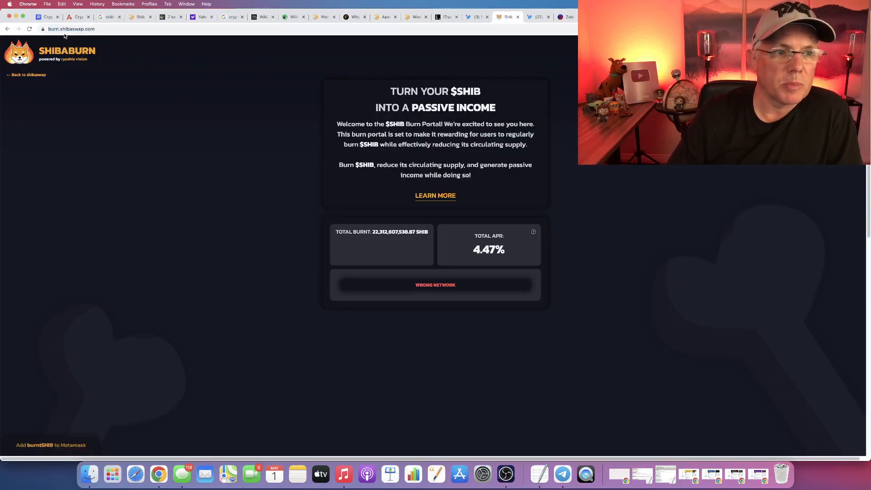
pyautogui.click(71, 28)
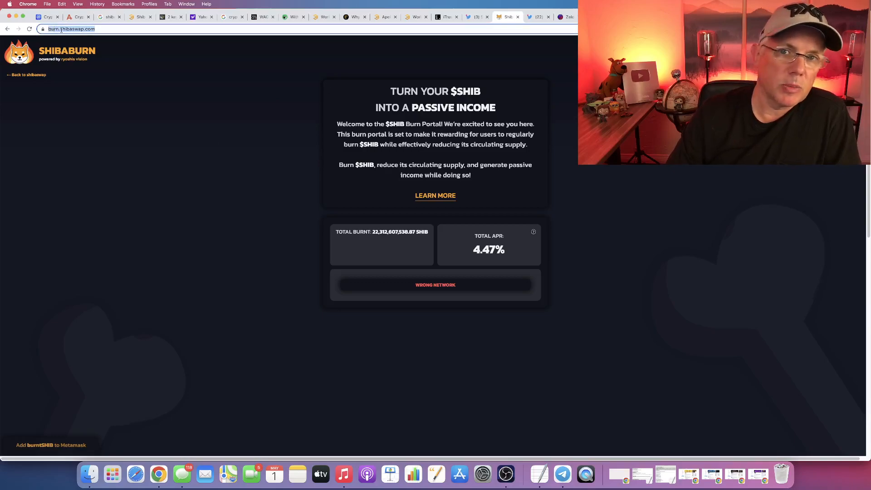
pyautogui.moveTo(232, 355)
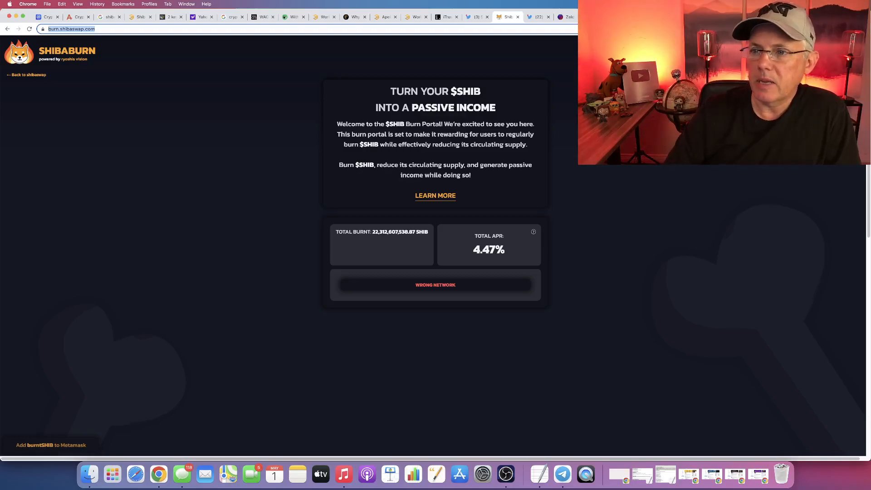
pyautogui.moveTo(573, 233)
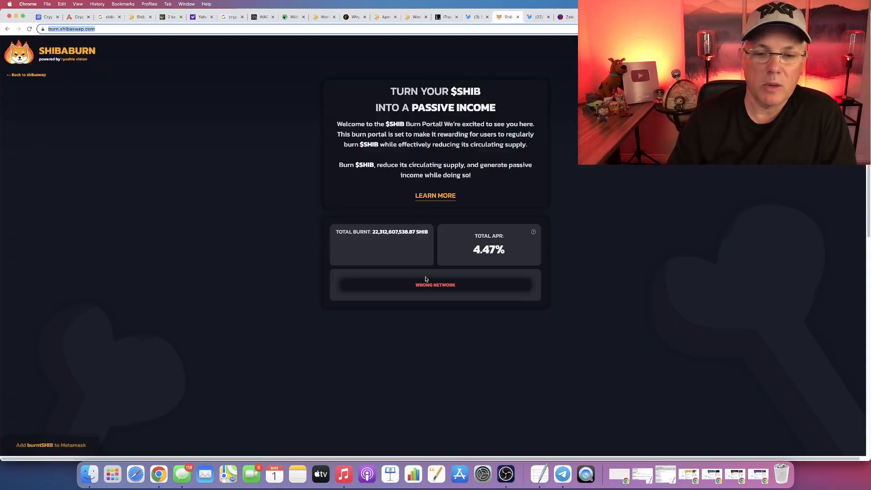
# - Read the Learn More page, highlighting the 0.49% of RYOSHI transactions rewarding burntSHIB holders
pyautogui.click(435, 195)
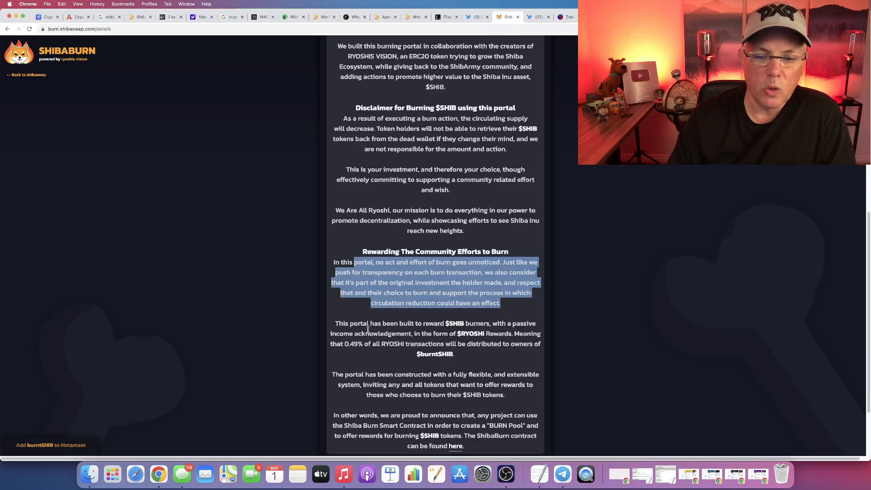
pyautogui.moveTo(424, 333); pyautogui.dragTo(514, 333)
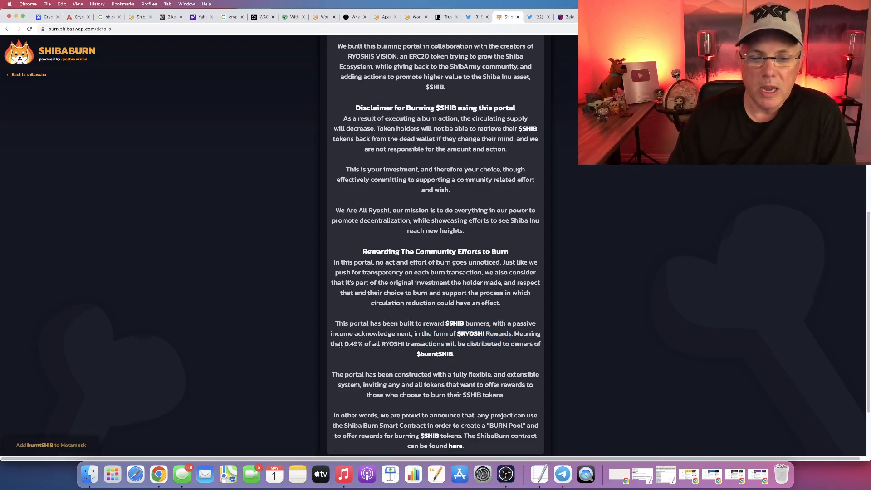
pyautogui.moveTo(343, 343); pyautogui.dragTo(380, 343)
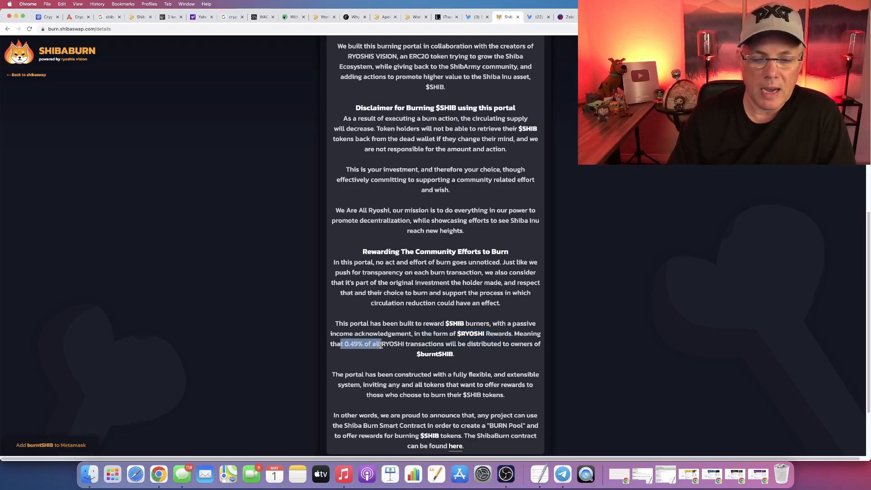
pyautogui.moveTo(379, 344); pyautogui.dragTo(458, 343)
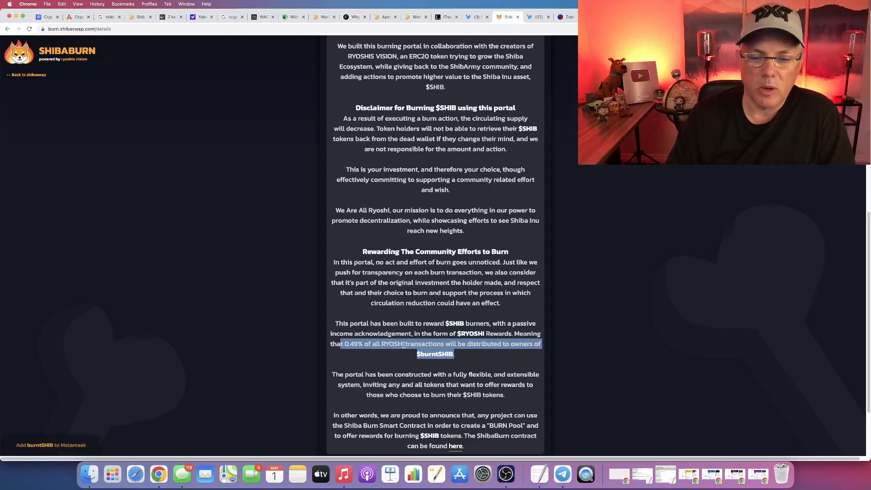
pyautogui.moveTo(405, 318)
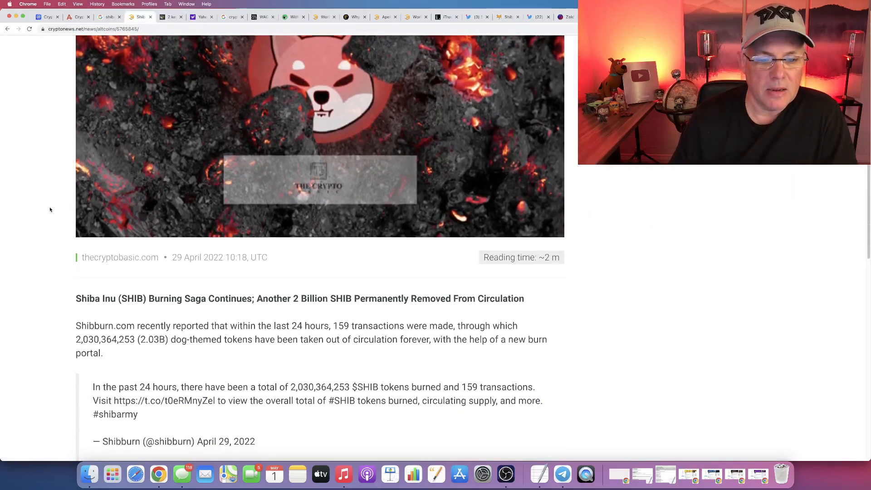
# - Scroll through the CryptoNews article on 2 billion SHIB burned in 24 hours
pyautogui.scroll(-3)
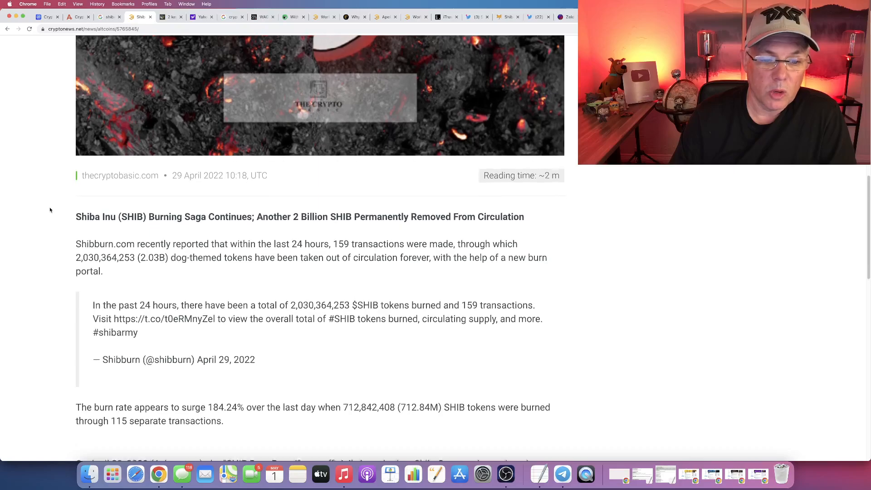
pyautogui.scroll(-3)
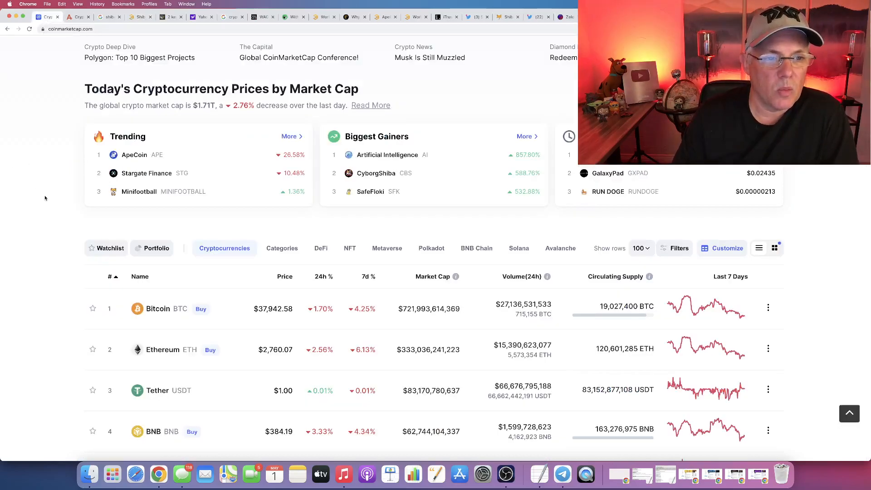
pyautogui.scroll(-3)
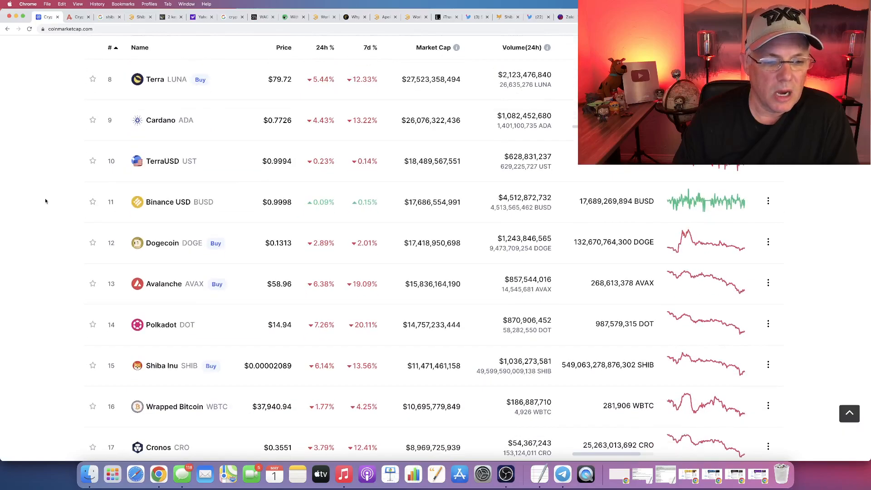
pyautogui.click(161, 365)
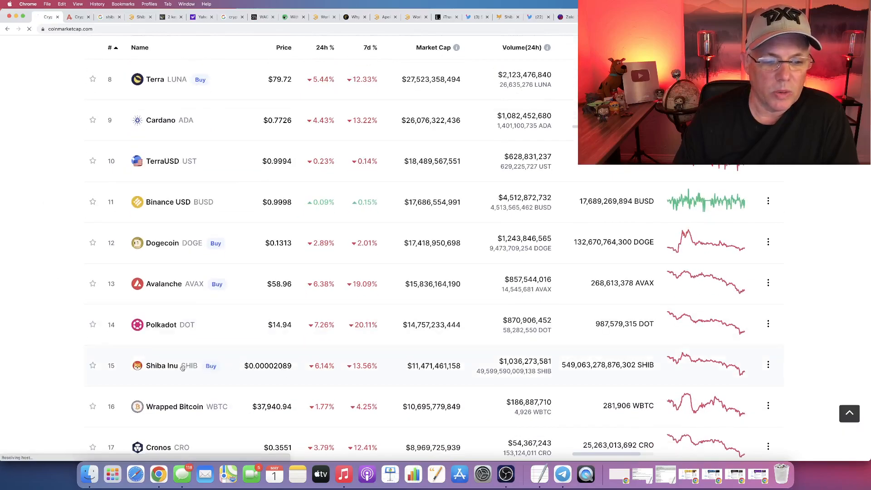
pyautogui.click(162, 366)
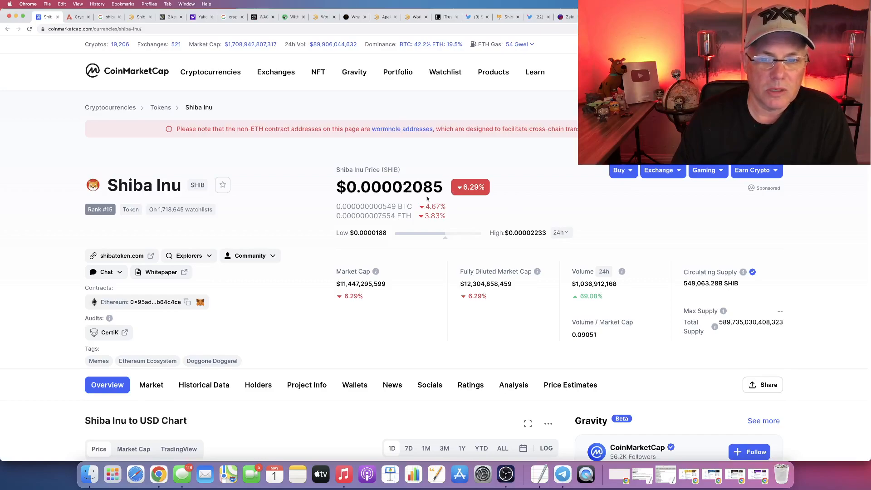
pyautogui.doubleClick(424, 187)
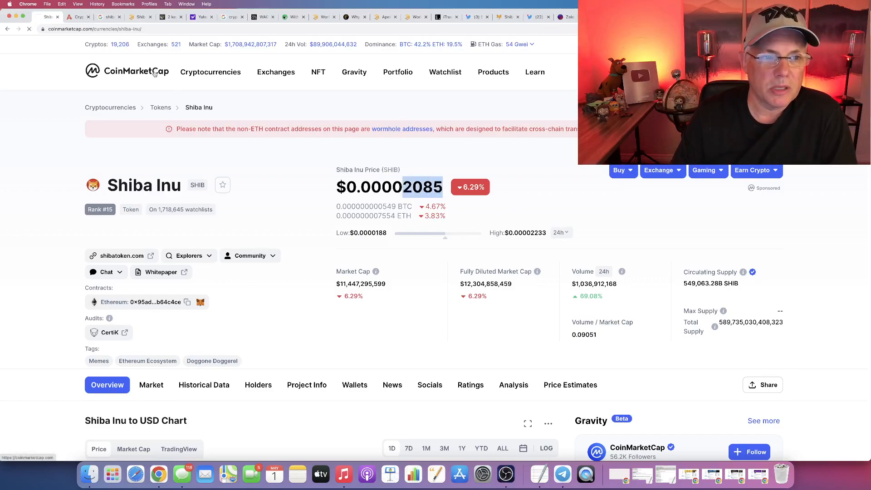
pyautogui.click(127, 71)
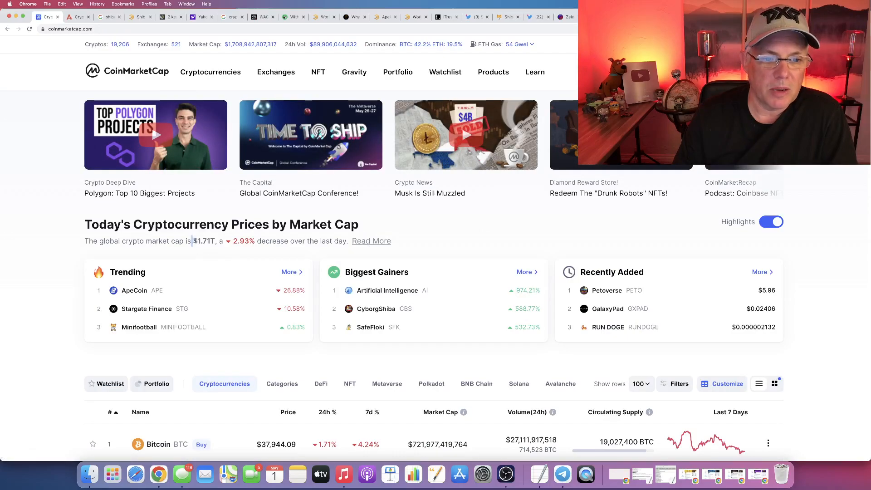
pyautogui.doubleClick(202, 240)
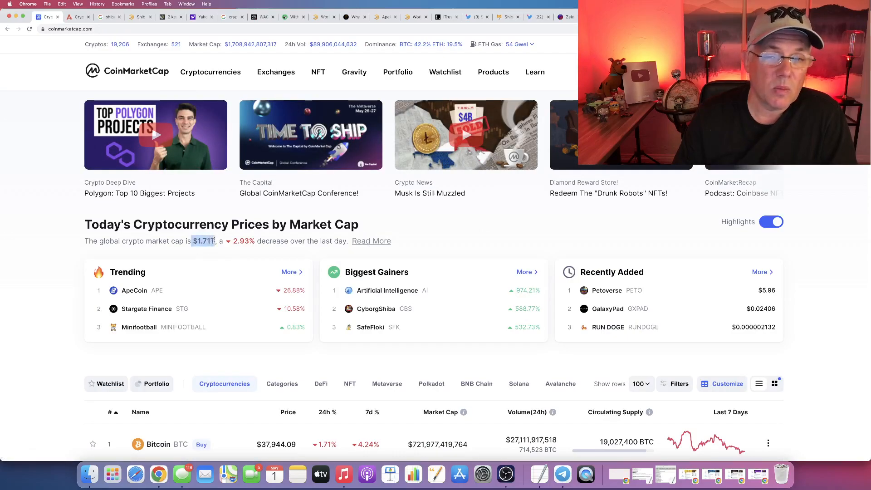
pyautogui.scroll(-3)
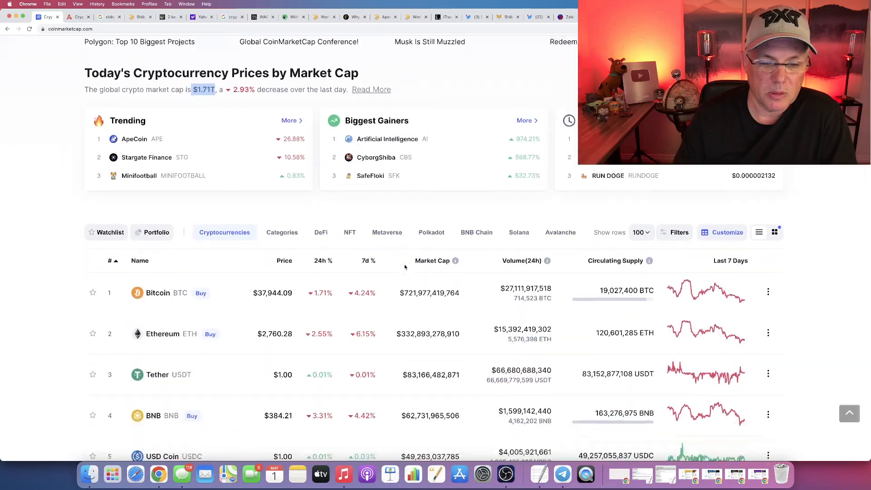
pyautogui.scroll(-3)
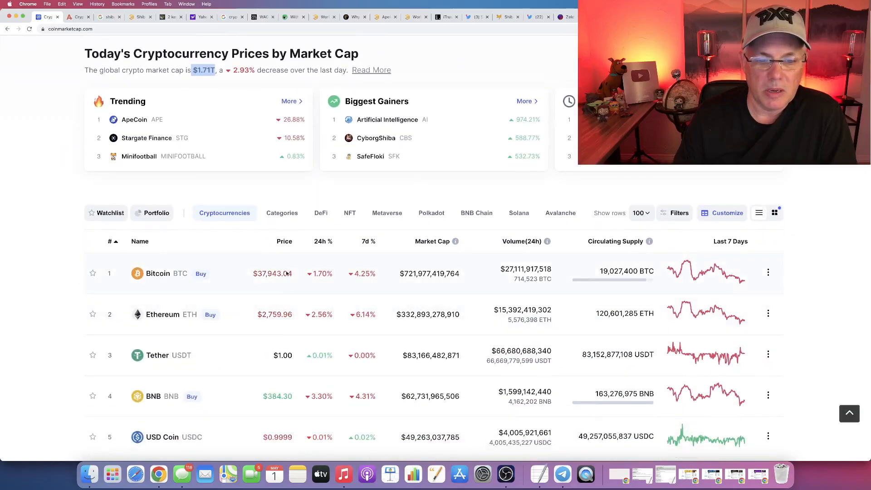